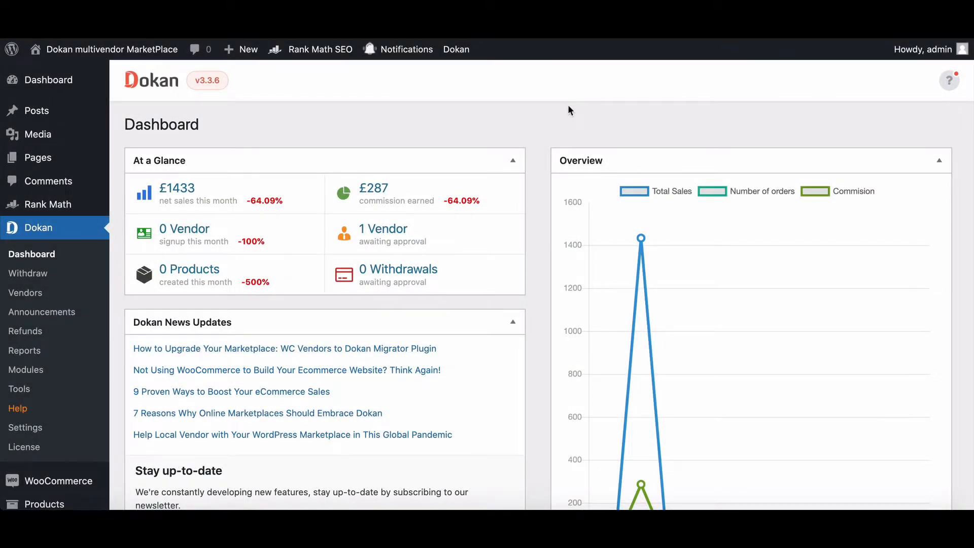
# Add the £380 Delux Double room to the cart and proceed to checkout from the Cart dropdown.
pyautogui.scroll(-3)
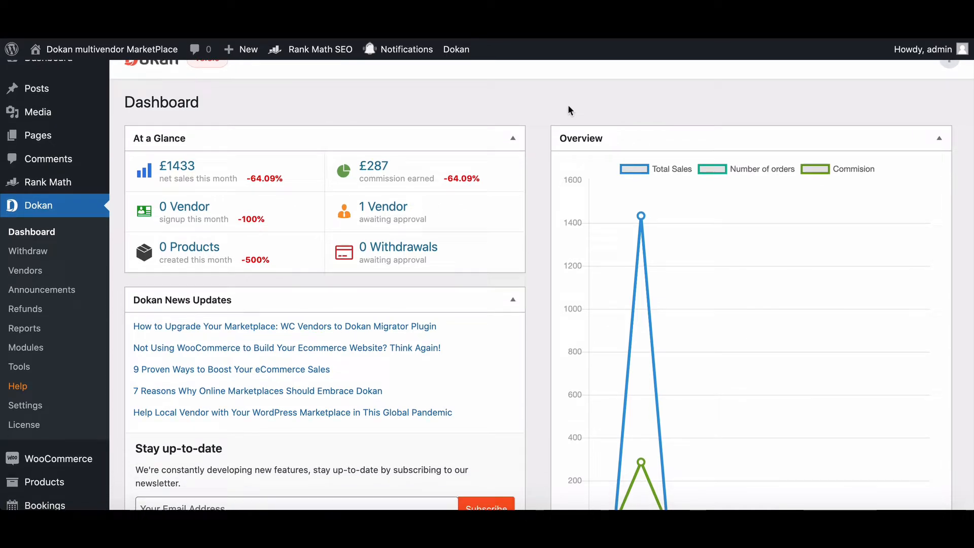
pyautogui.scroll(-3)
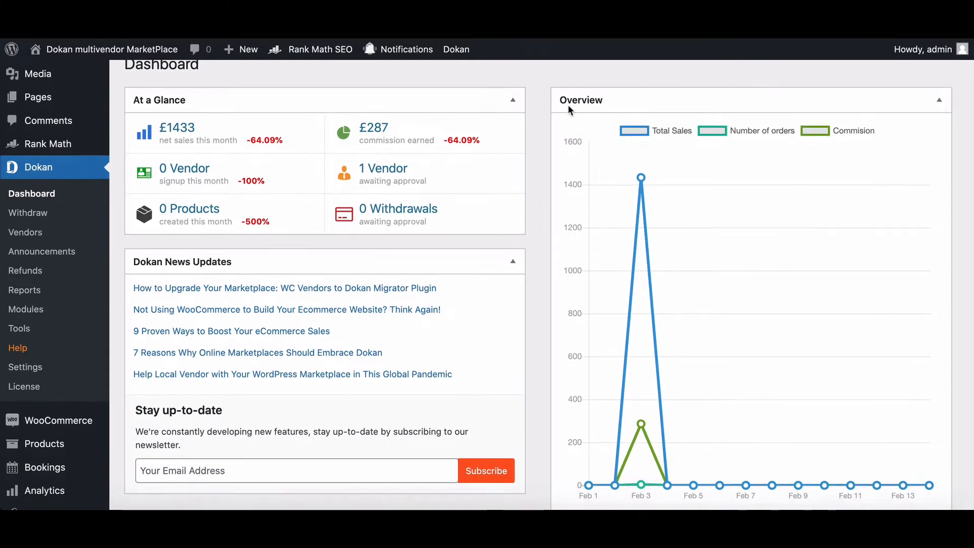
pyautogui.scroll(-3)
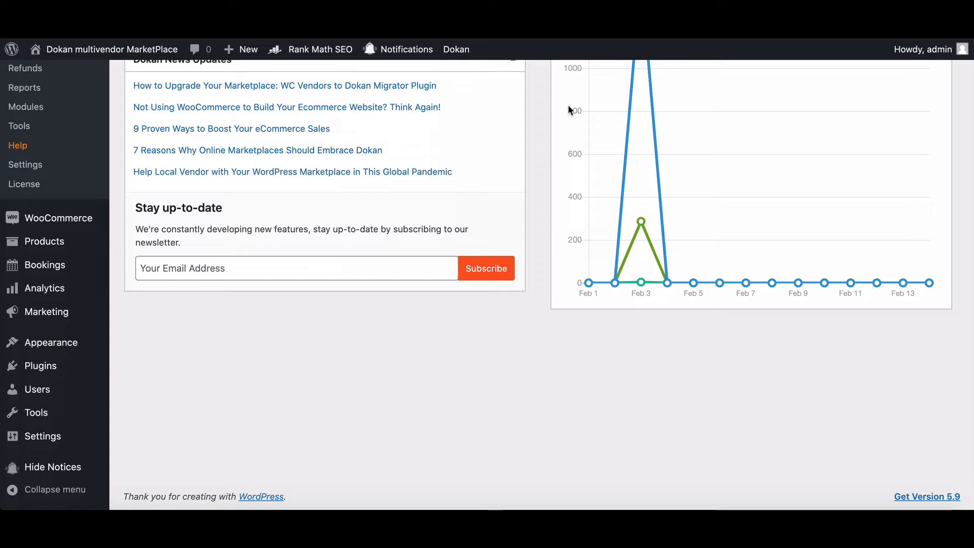
pyautogui.moveTo(536, 381)
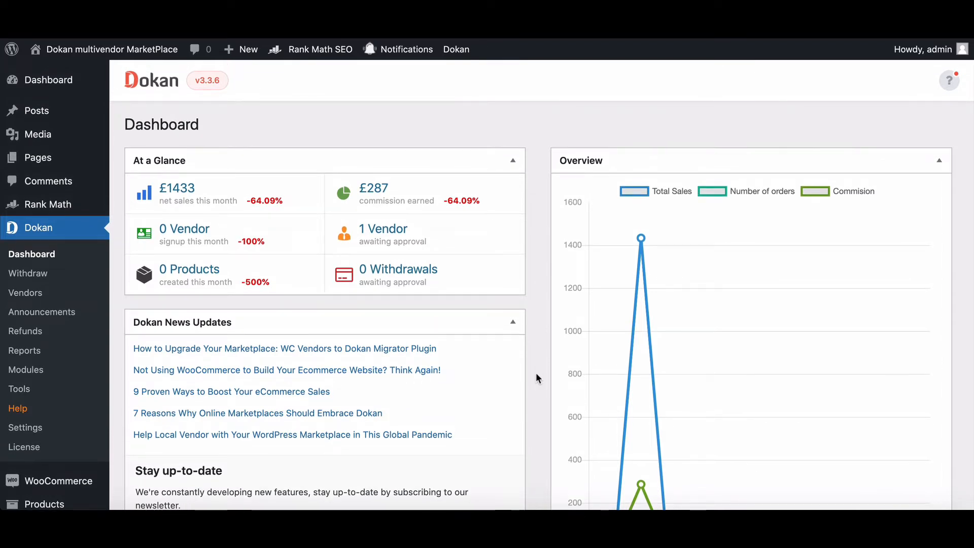
pyautogui.moveTo(540, 377)
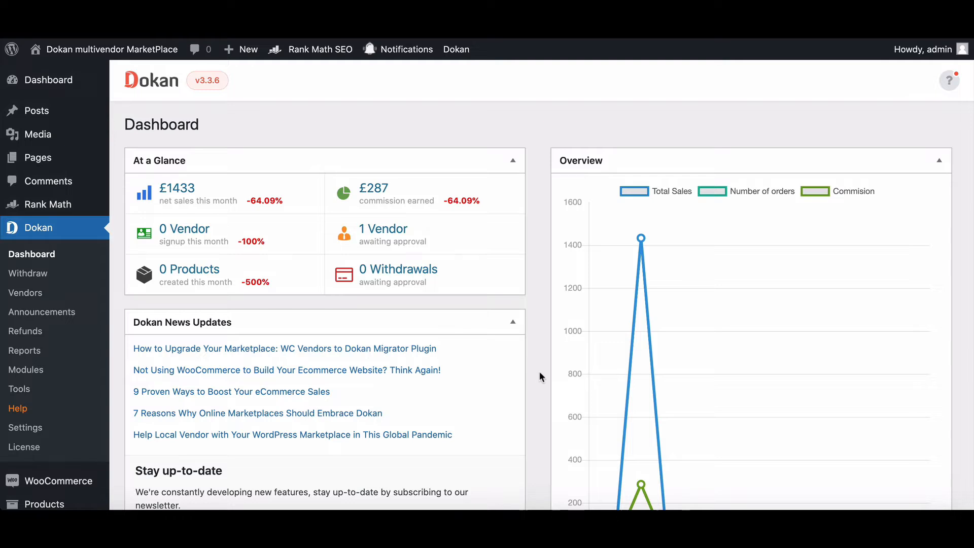
pyautogui.moveTo(541, 372)
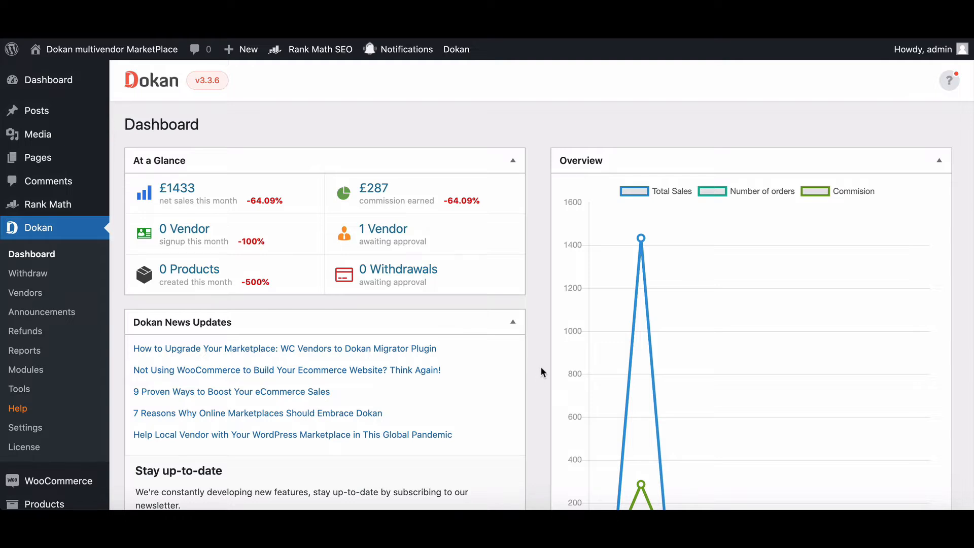
pyautogui.moveTo(143, 163)
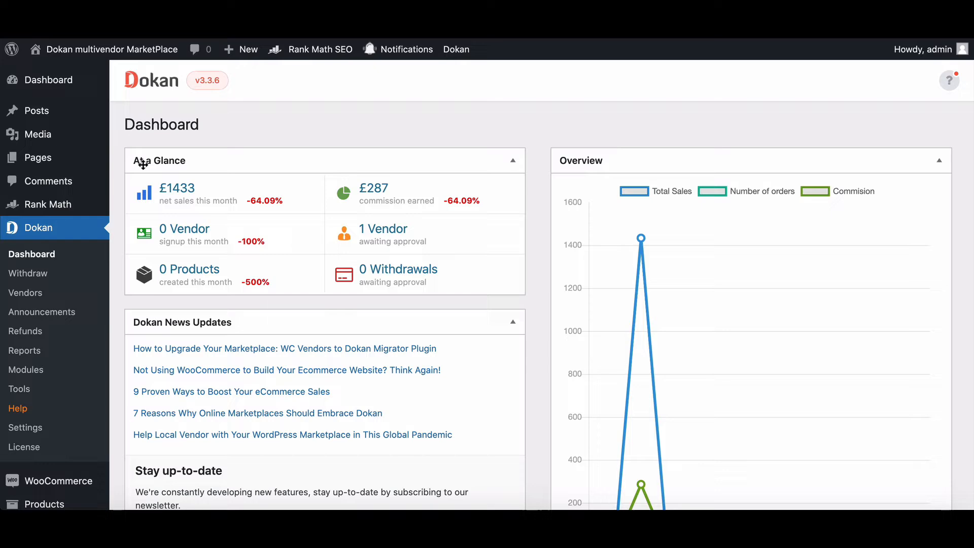
pyautogui.moveTo(561, 160)
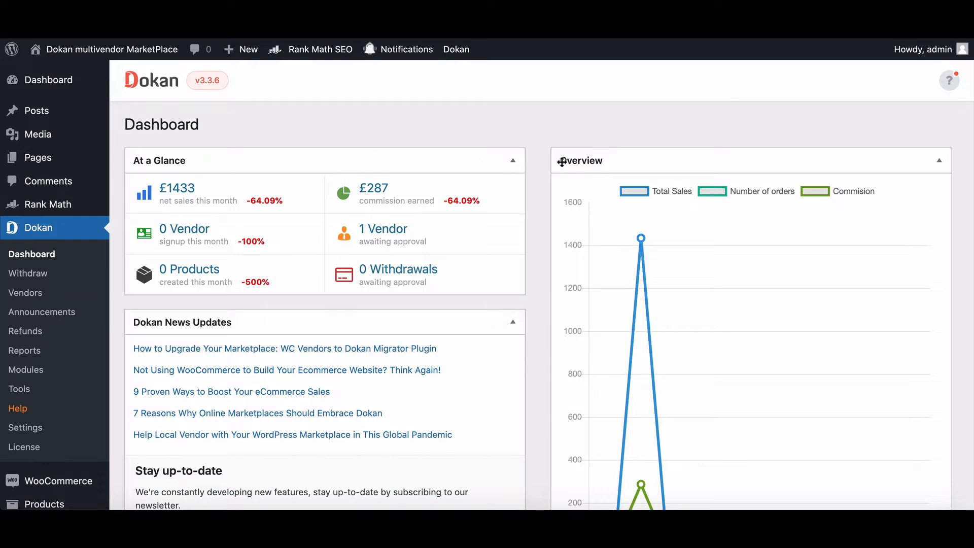
pyautogui.moveTo(249, 323)
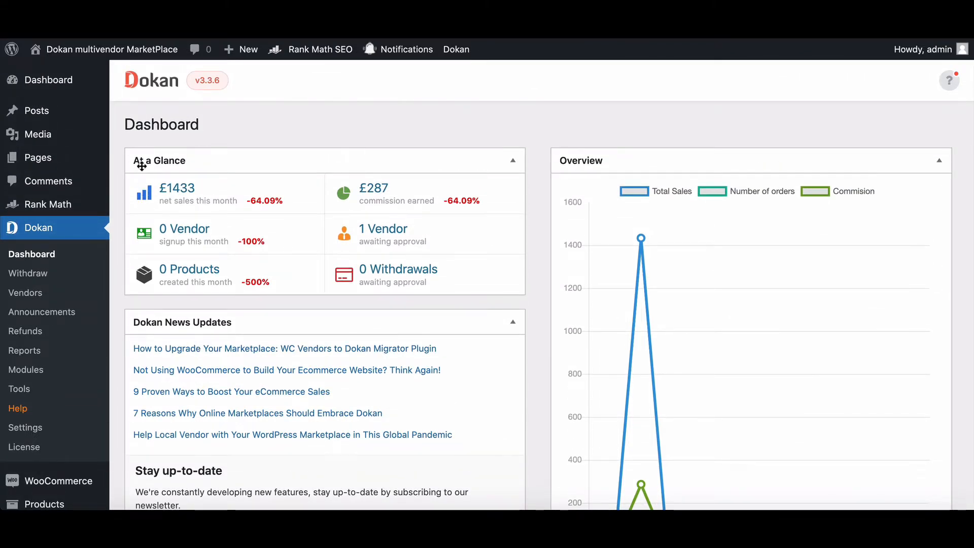
pyautogui.moveTo(186, 201)
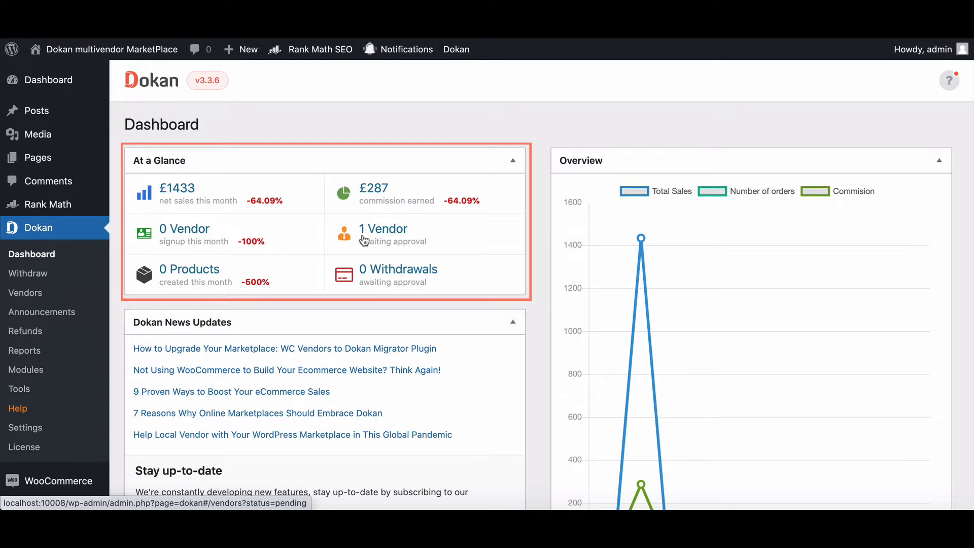
pyautogui.moveTo(334, 286)
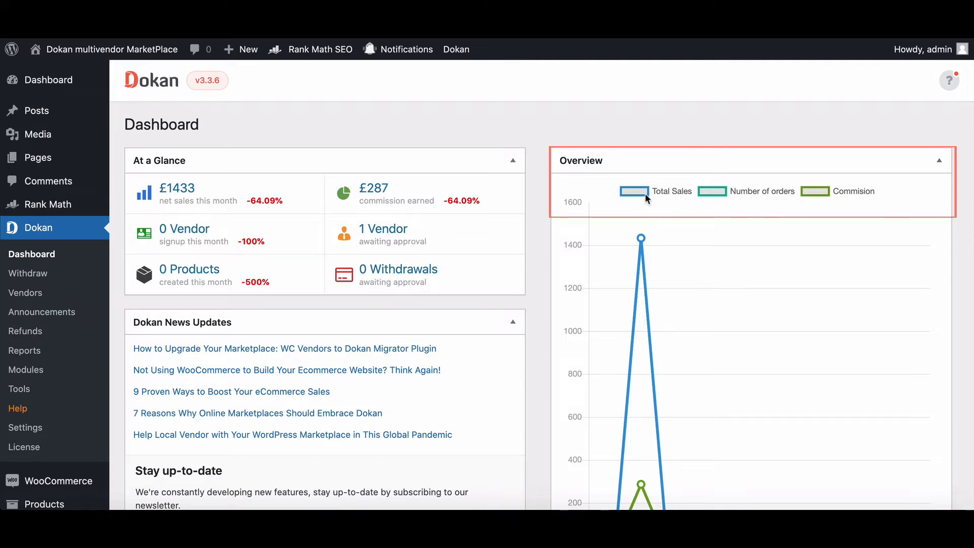
pyautogui.moveTo(716, 197)
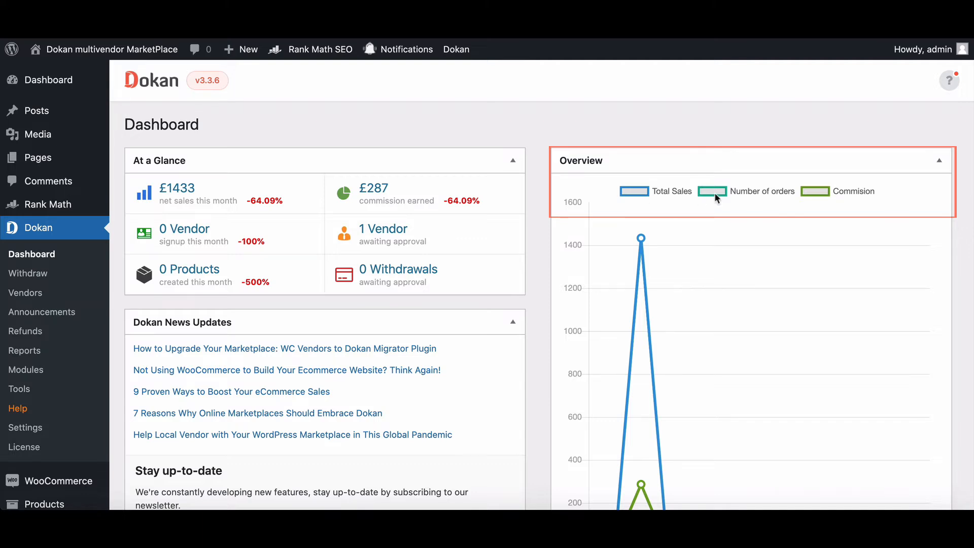
pyautogui.moveTo(827, 198)
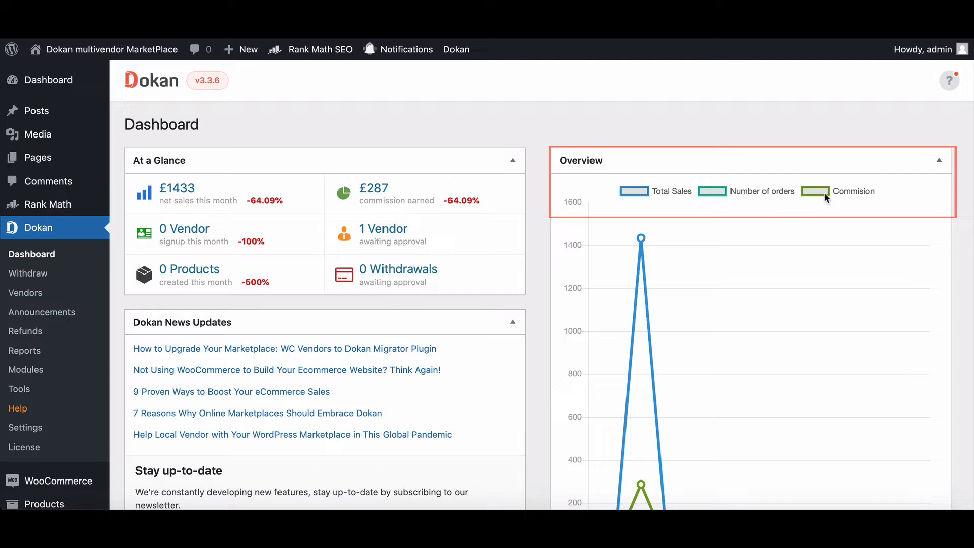
pyautogui.scroll(-3)
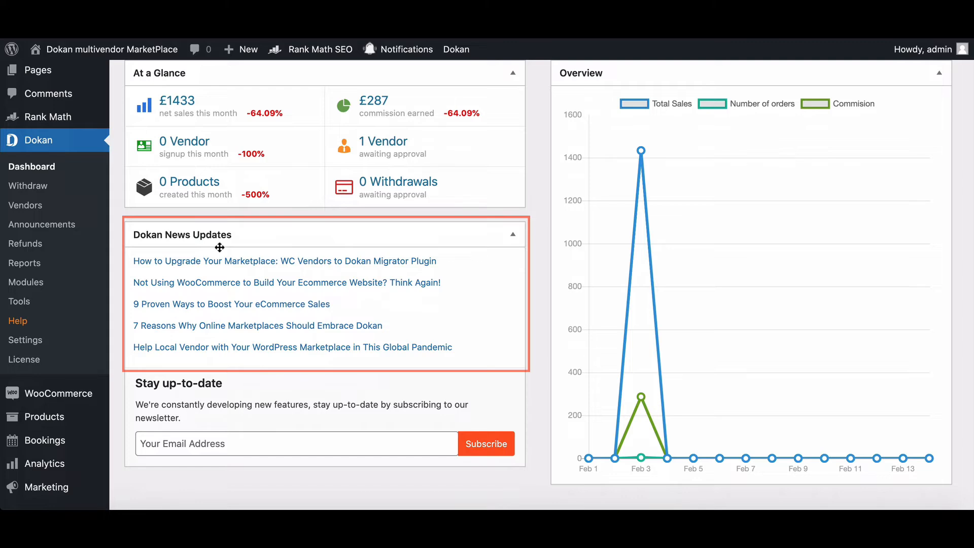
pyautogui.moveTo(216, 293)
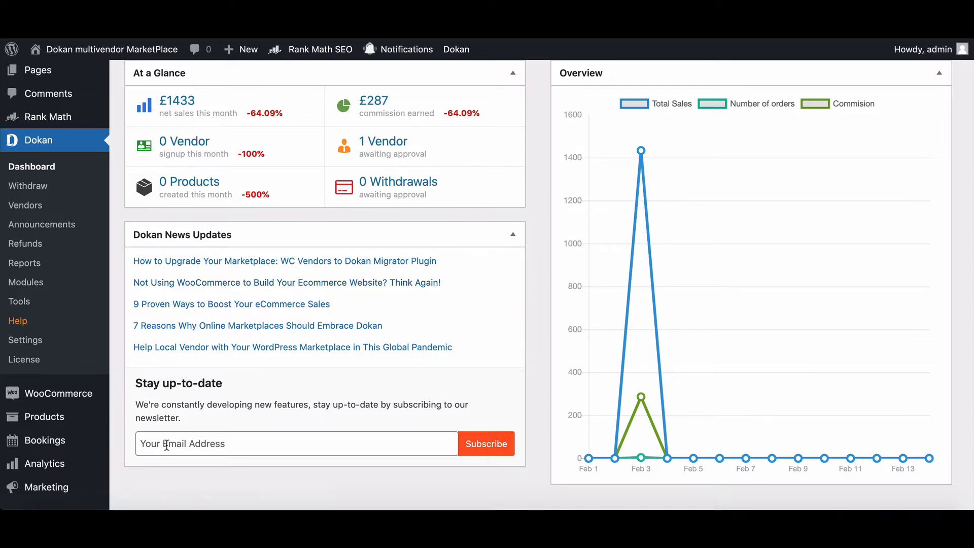
pyautogui.click(486, 443)
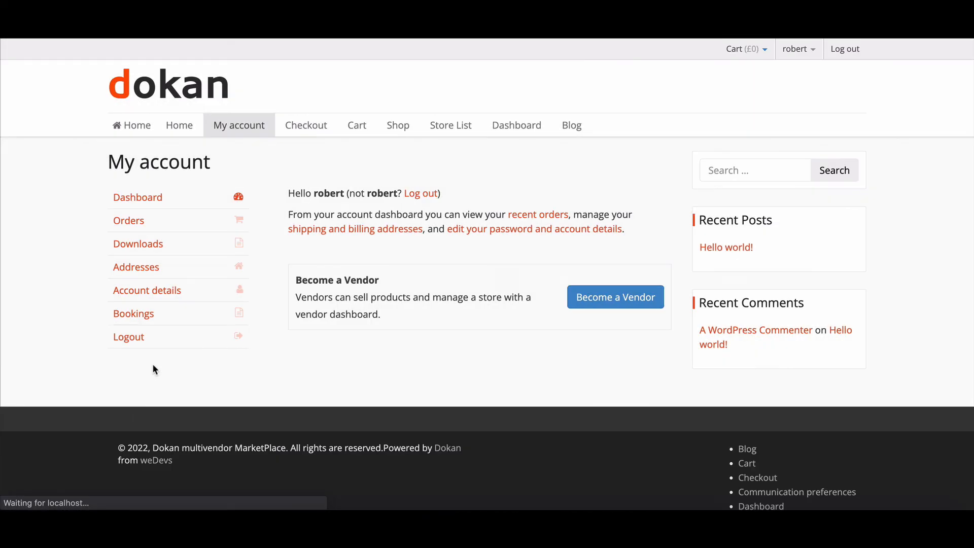
pyautogui.moveTo(275, 270)
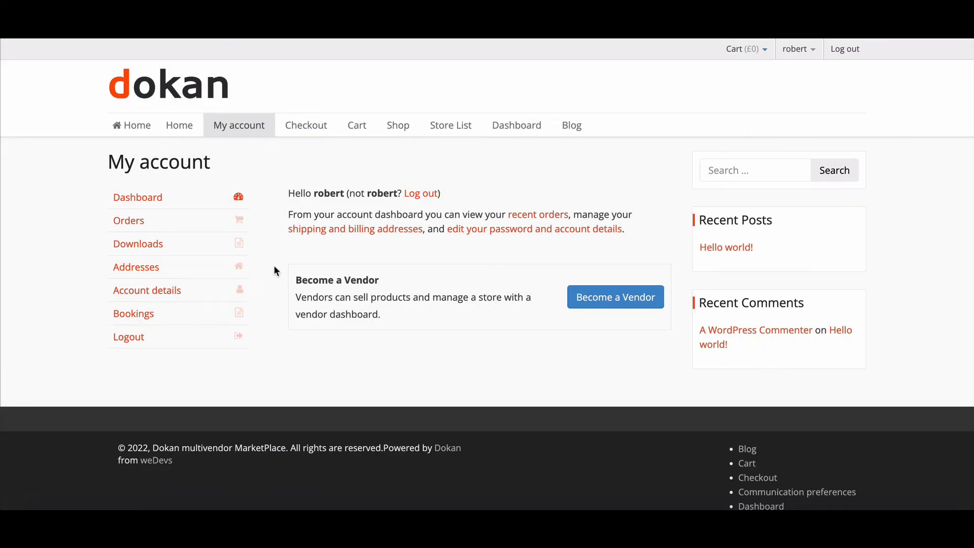
pyautogui.click(450, 125)
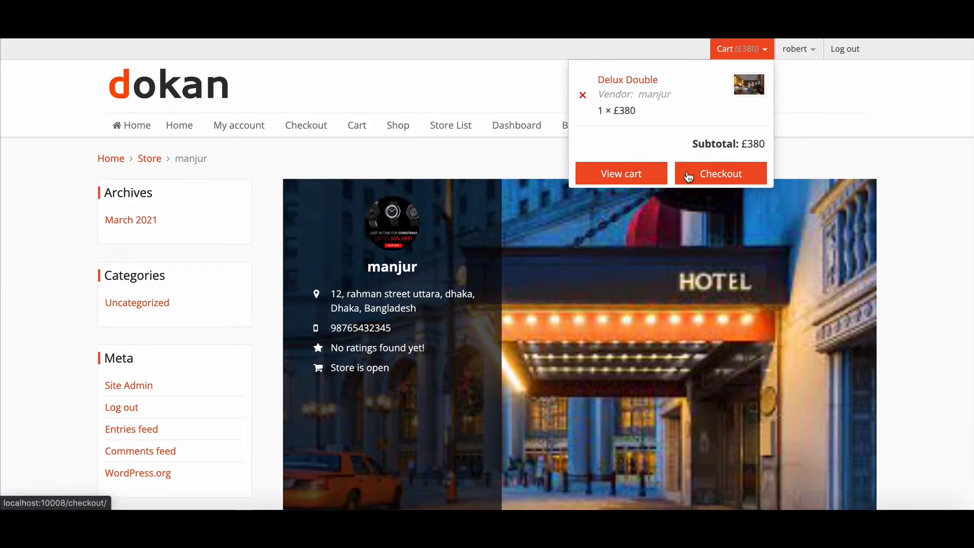
pyautogui.click(720, 174)
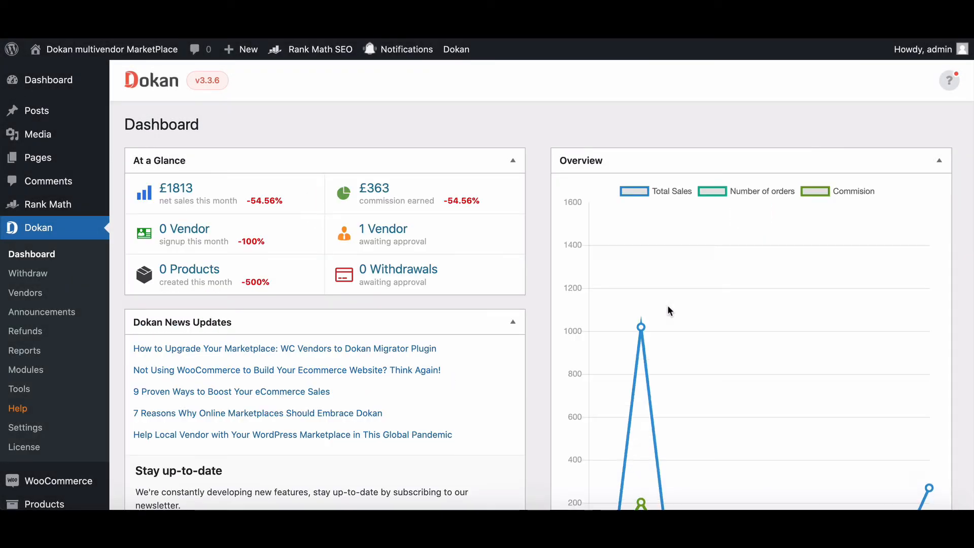
# Scroll the Dokan dashboard to review net sales £1813, commission £363 and the Overview chart.
pyautogui.scroll(-3)
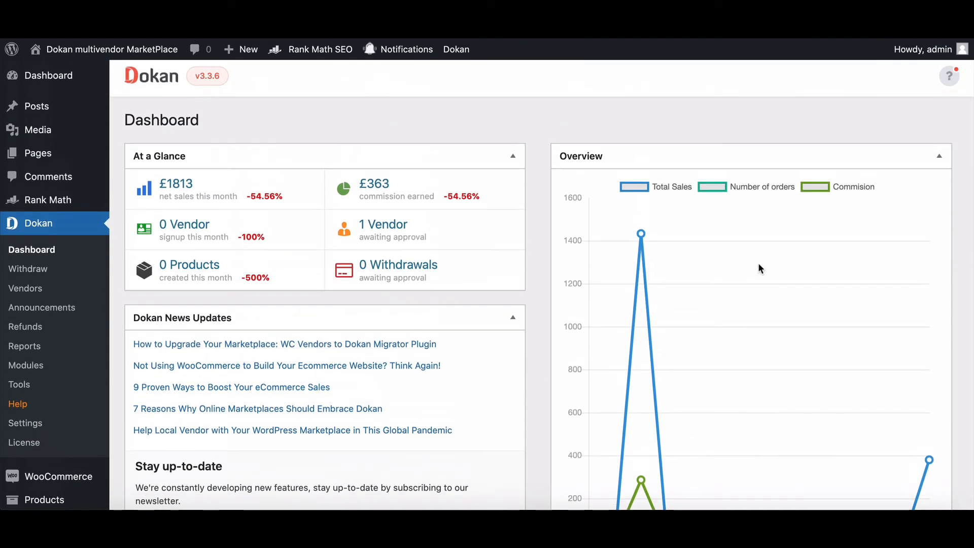
pyautogui.scroll(-3)
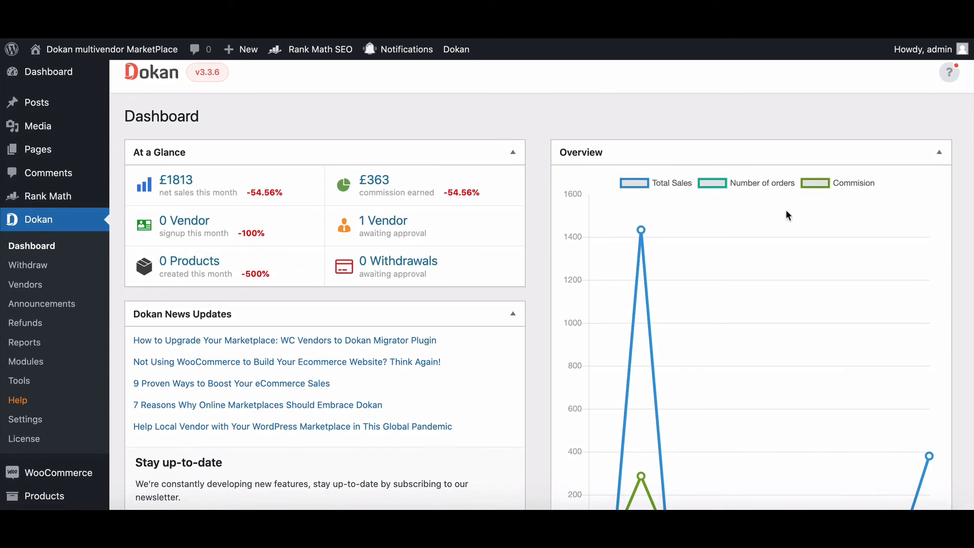
pyautogui.moveTo(801, 206)
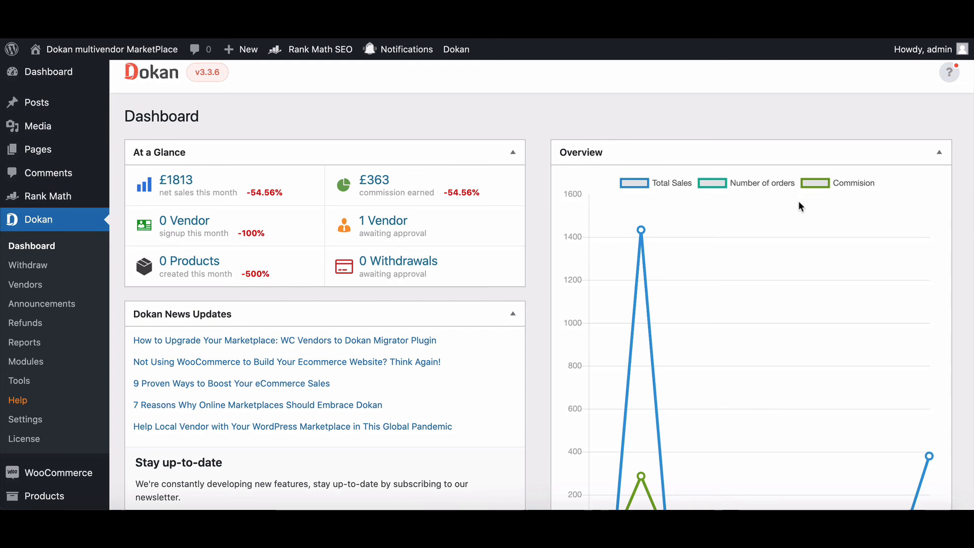
pyautogui.scroll(-3)
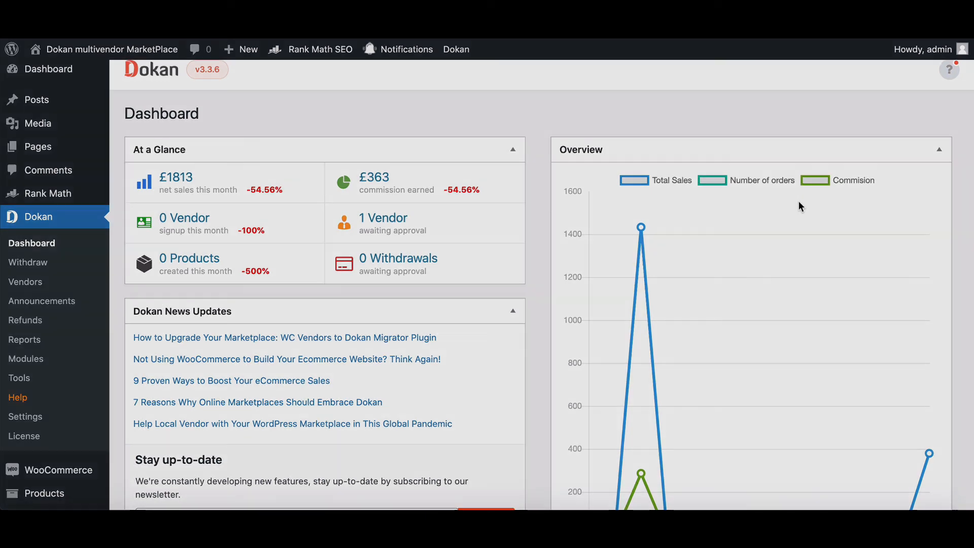